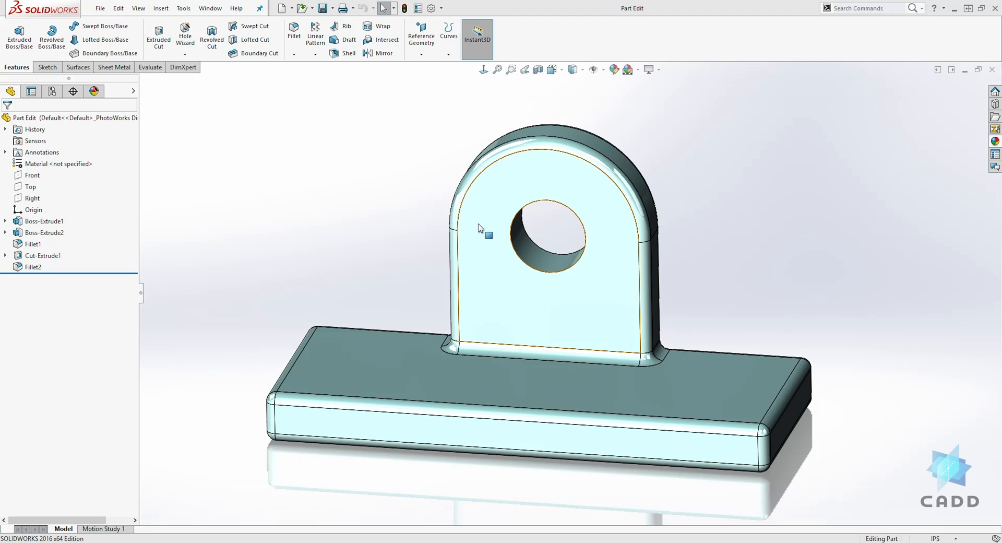
mouse_move(477, 224)
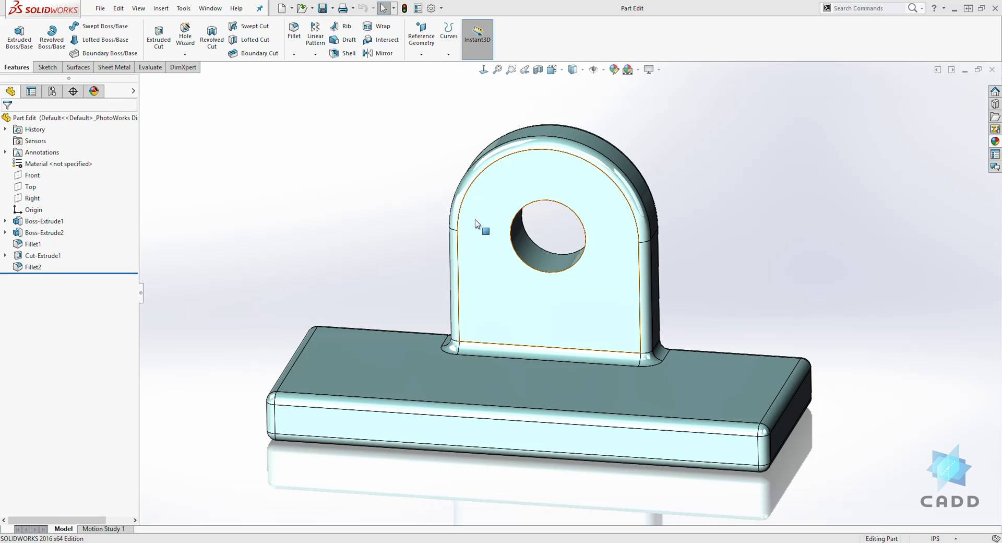
mouse_move(464, 225)
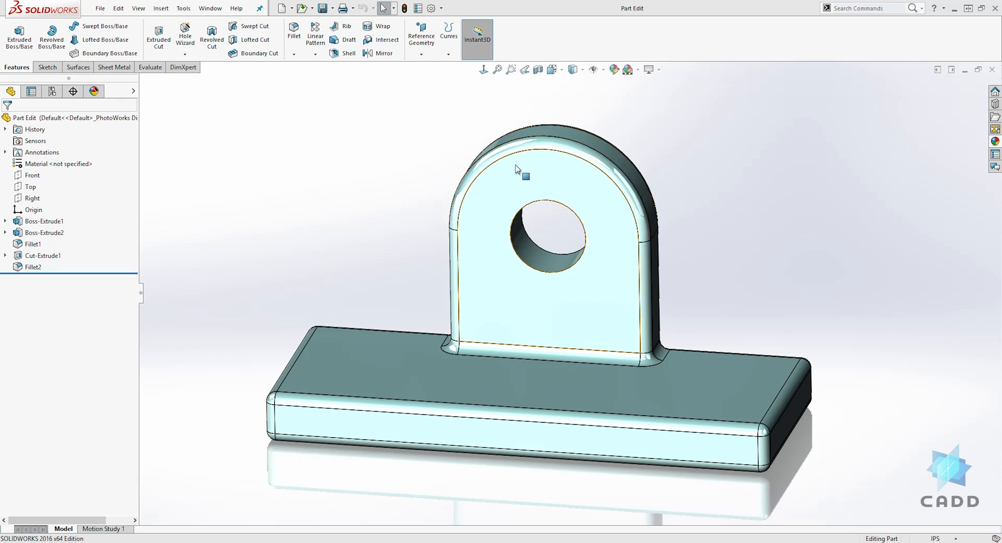
Bring up the context options on the upright tab's face (Boss-Extrude2).
right_click(521, 174)
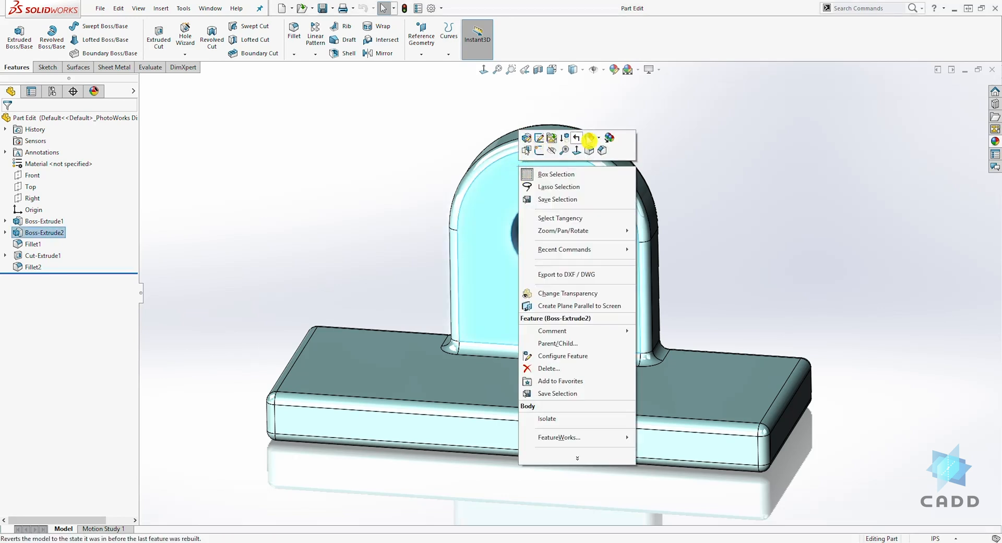
mouse_move(540, 139)
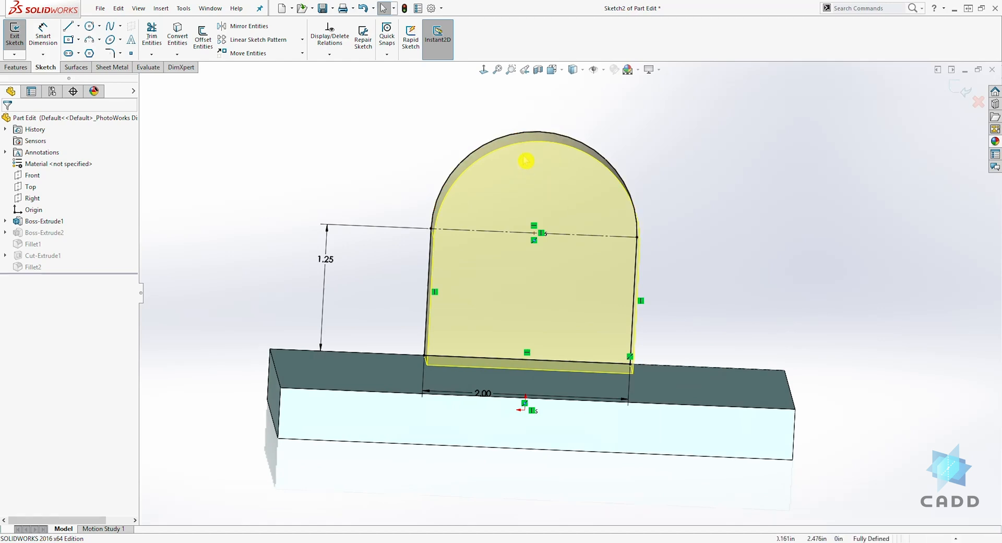
Change the tab's 1.25 height to 2 and 2.00 width to 3, then rebuild the part.
click(484, 68)
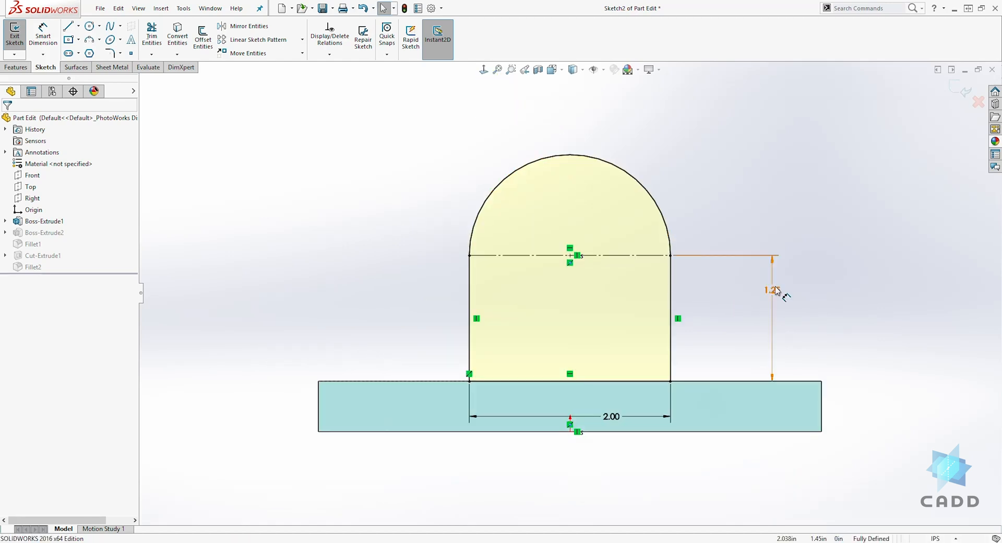
double_click(773, 289)
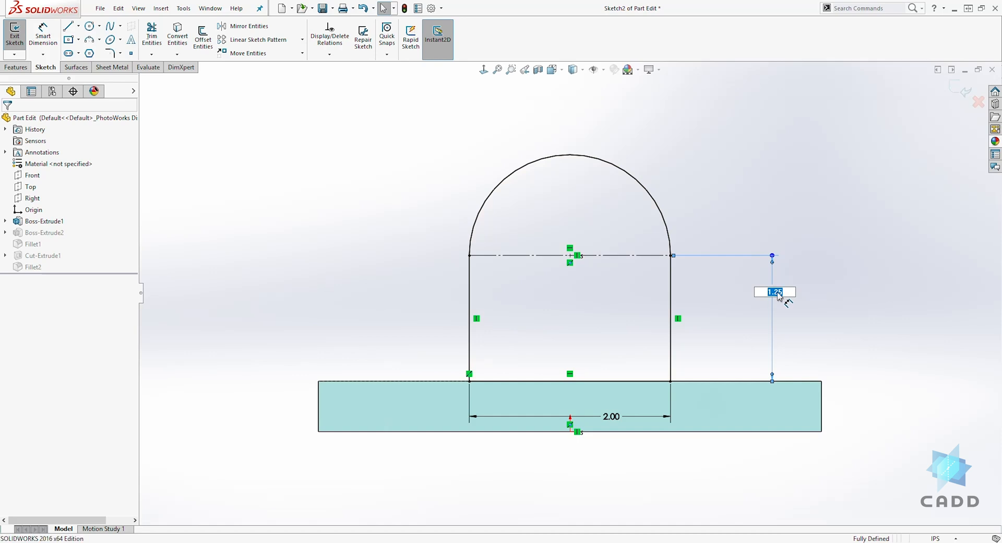
text(2)
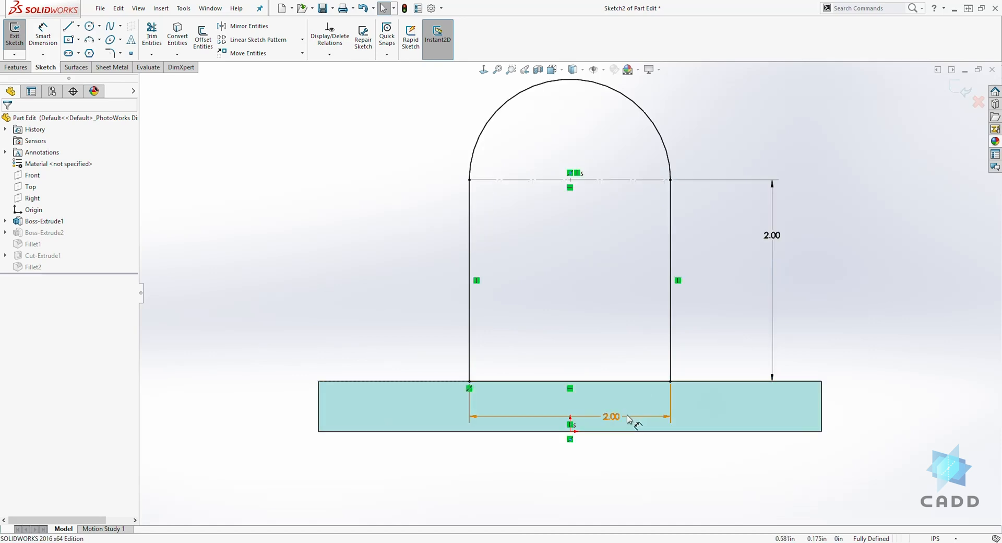
double_click(611, 416)
text(3)
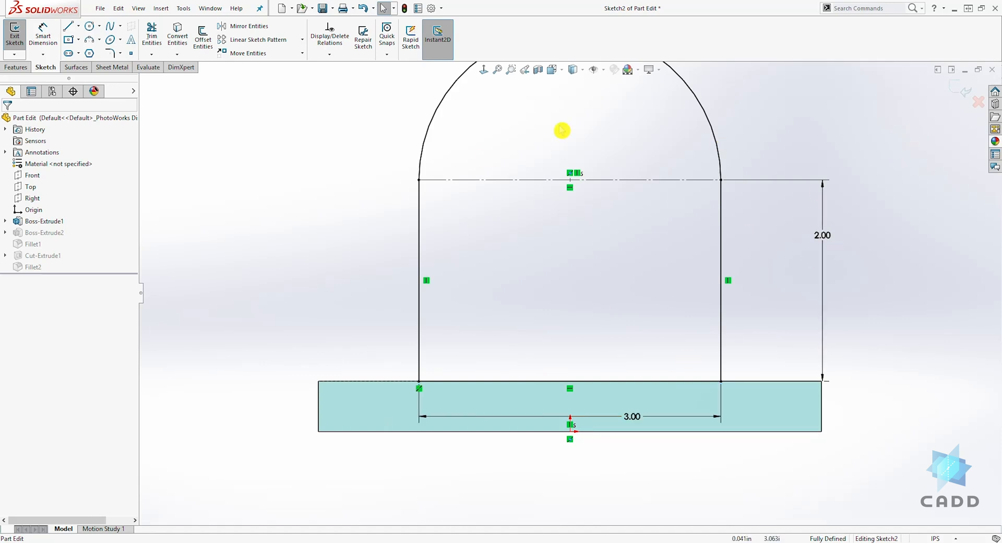
mouse_move(964, 95)
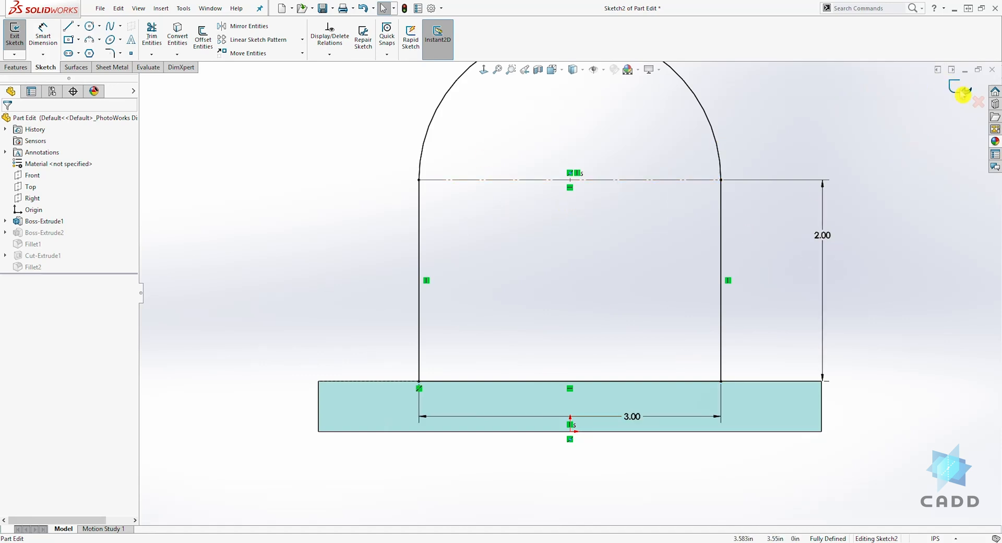
click(13, 34)
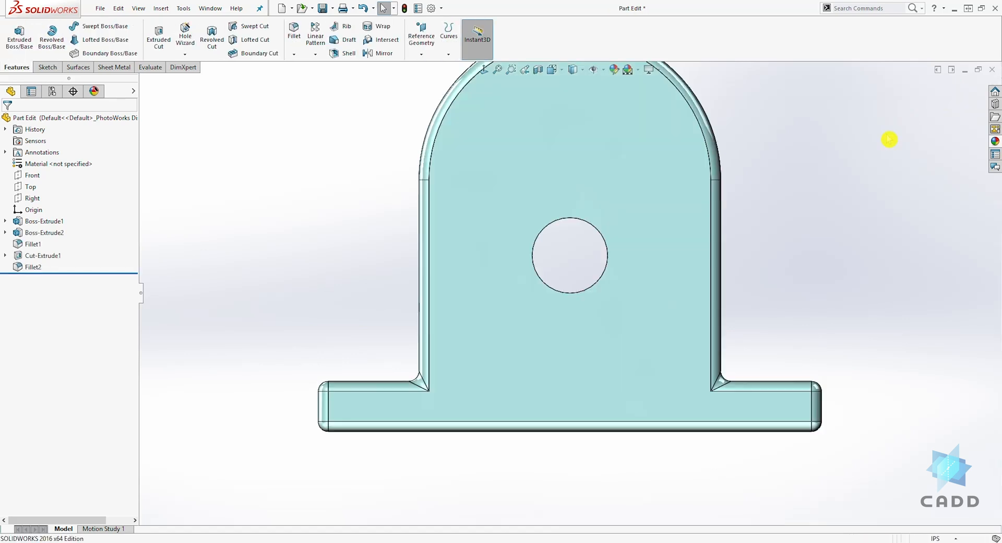
Orbit the rebuilt bracket to inspect the enlarged tab, then select Boss-Extrude2.
drag(569, 256, 614, 304)
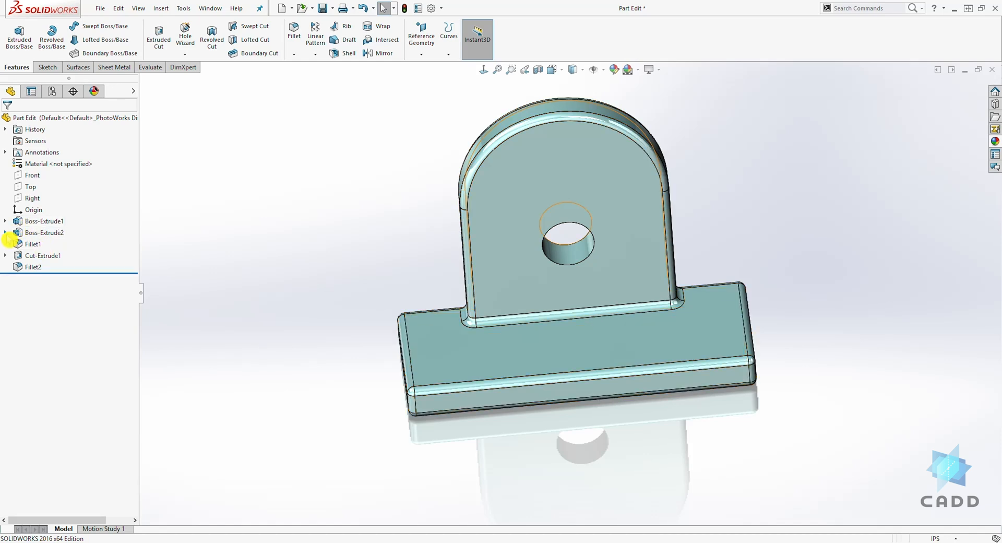
click(44, 232)
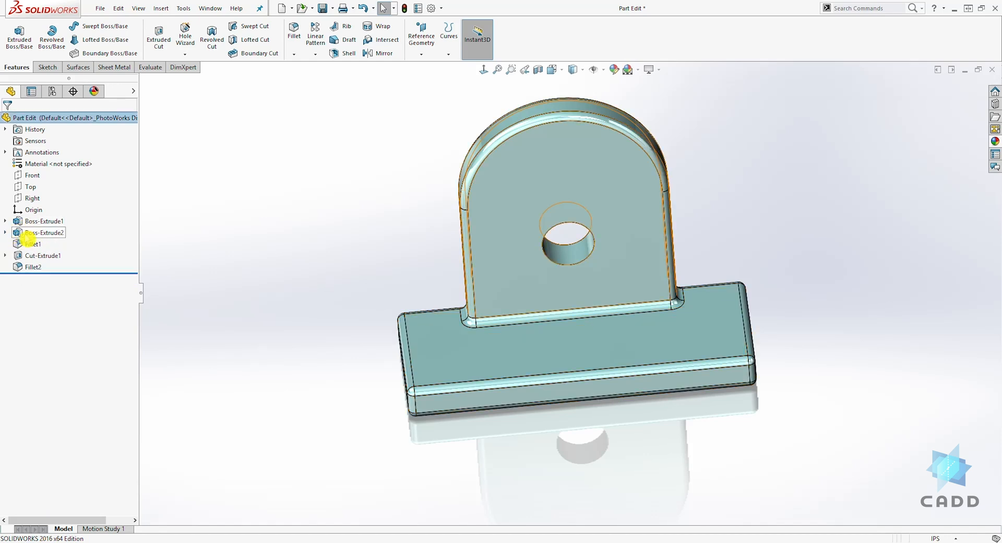
Expand Boss-Extrude1 in the FeatureManager and select its Sketch1 for the base.
right_click(44, 232)
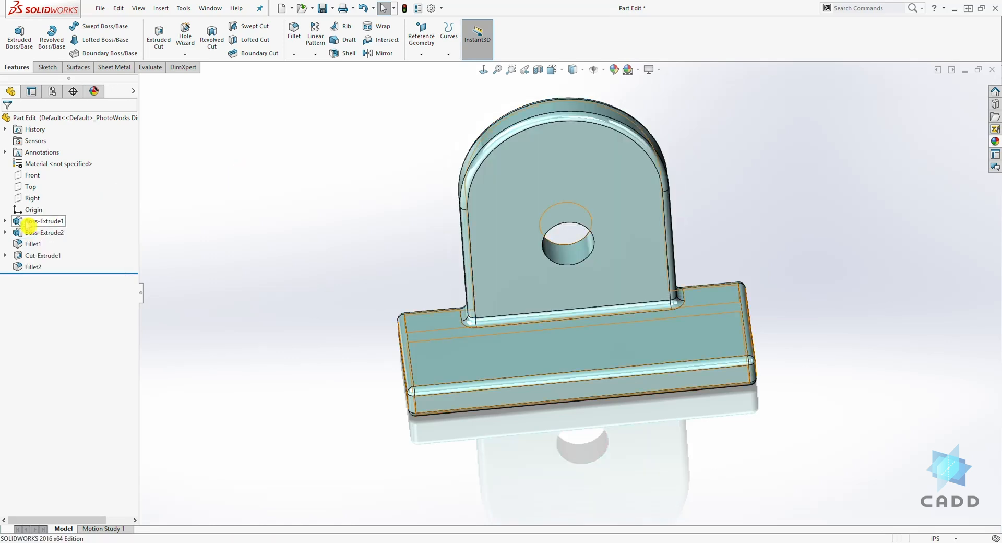
click(6, 220)
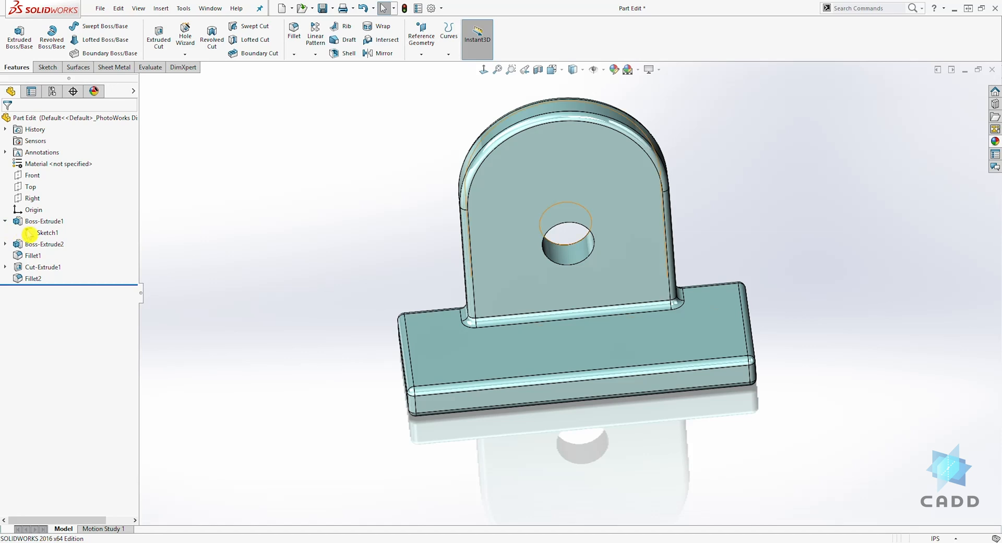
click(46, 232)
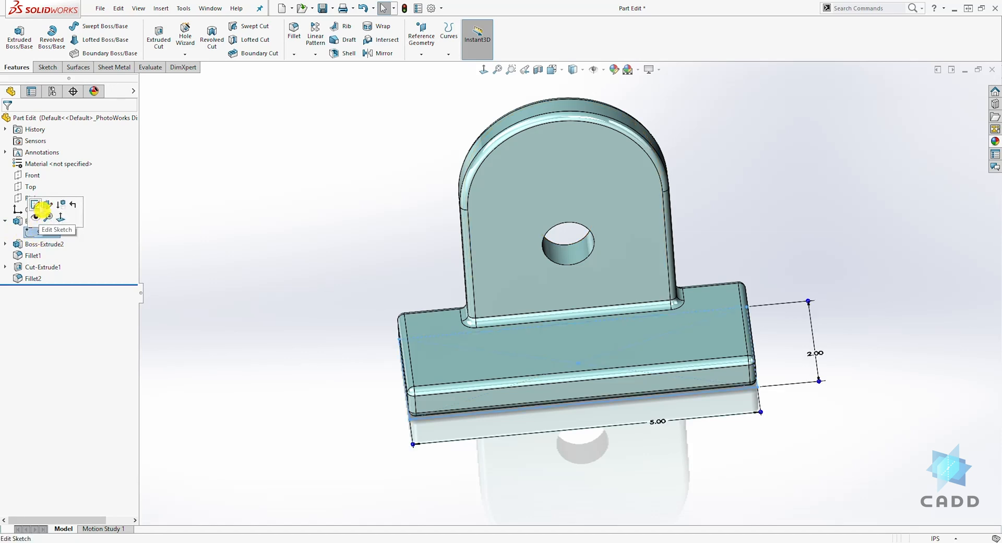
Change the base's 5.00 width to 6 and 2.00 depth to 4, then rebuild the part.
click(57, 230)
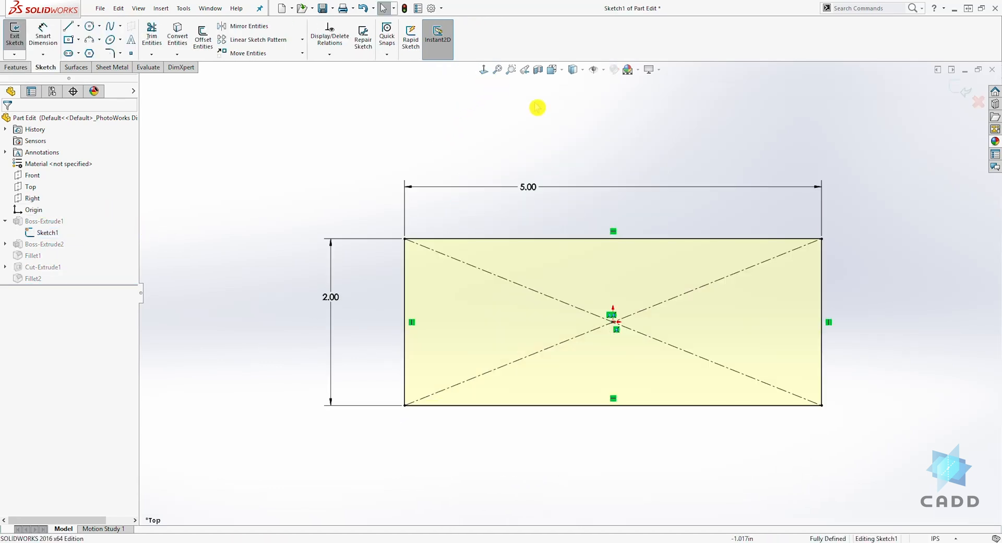
double_click(526, 186)
text(6)
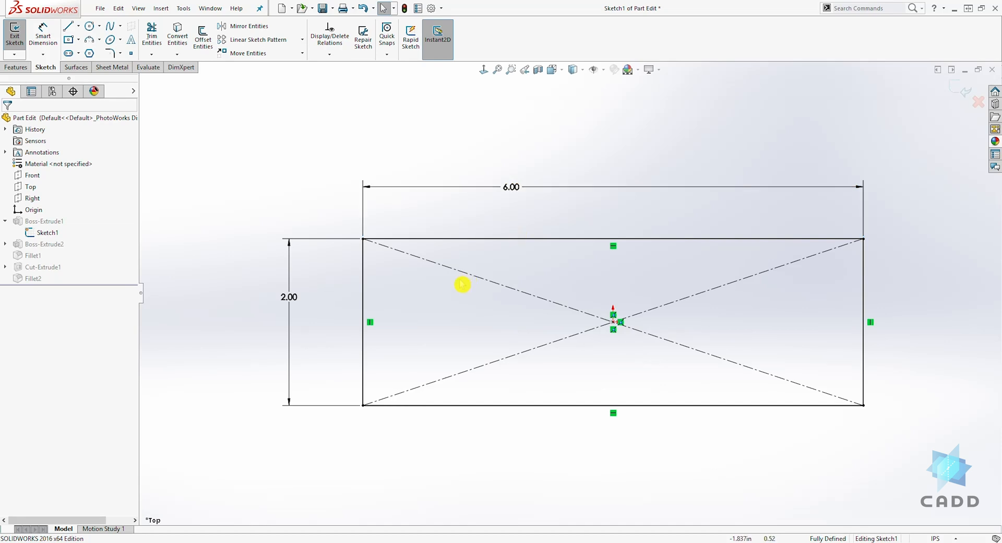
mouse_move(344, 298)
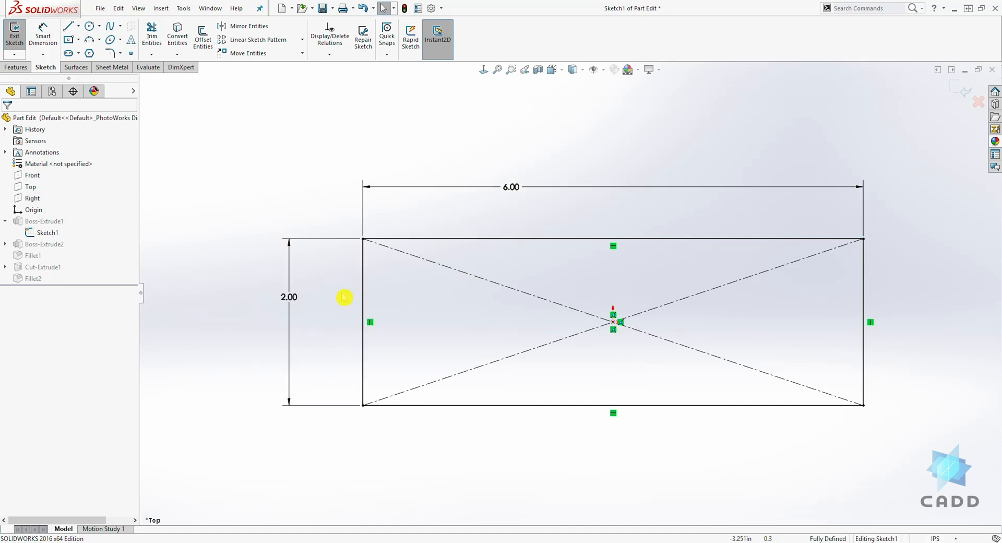
click(289, 295)
text(4)
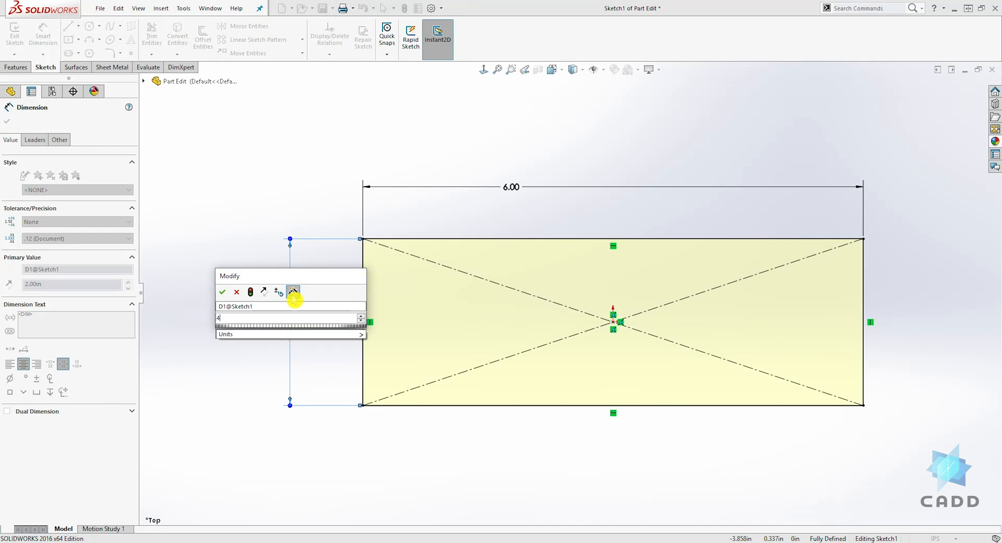
click(222, 292)
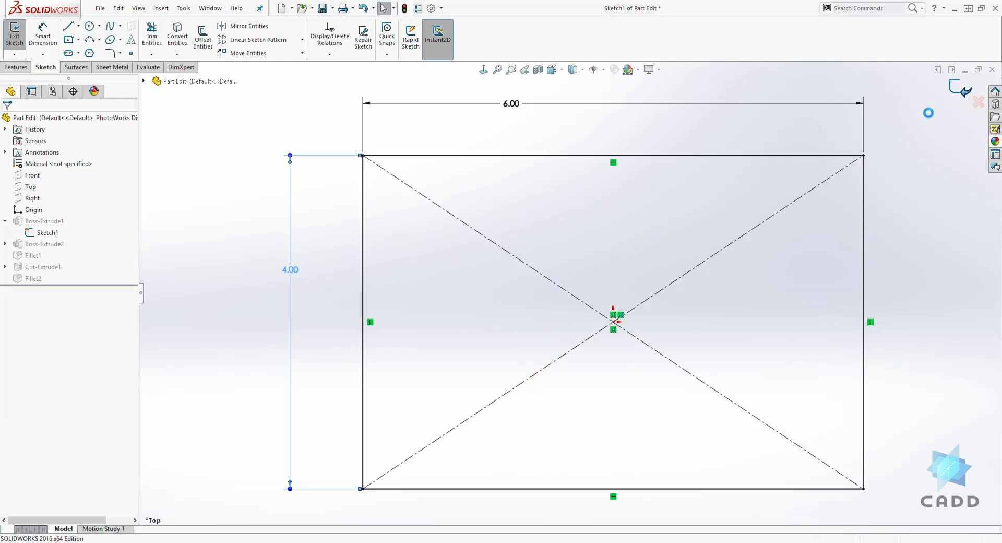
click(13, 33)
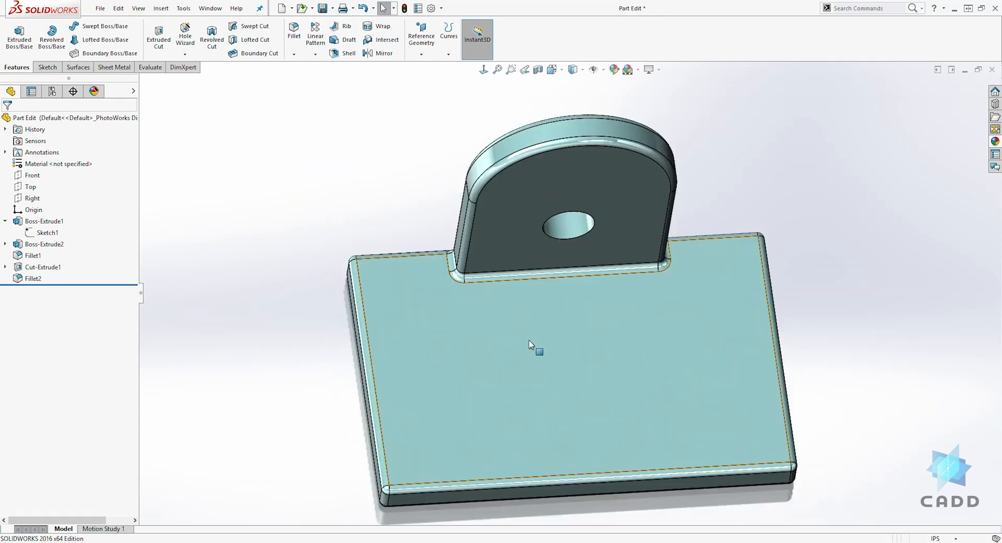
mouse_move(686, 252)
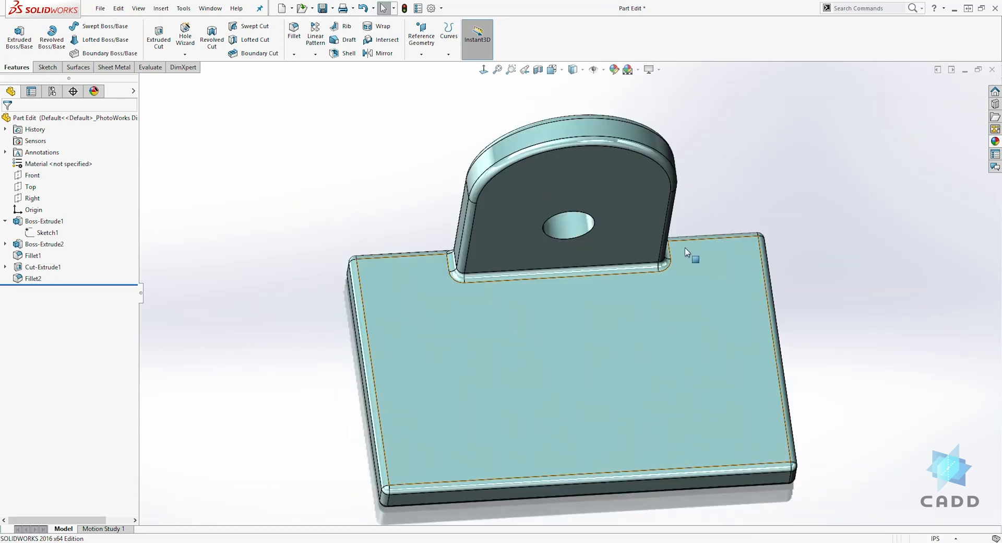